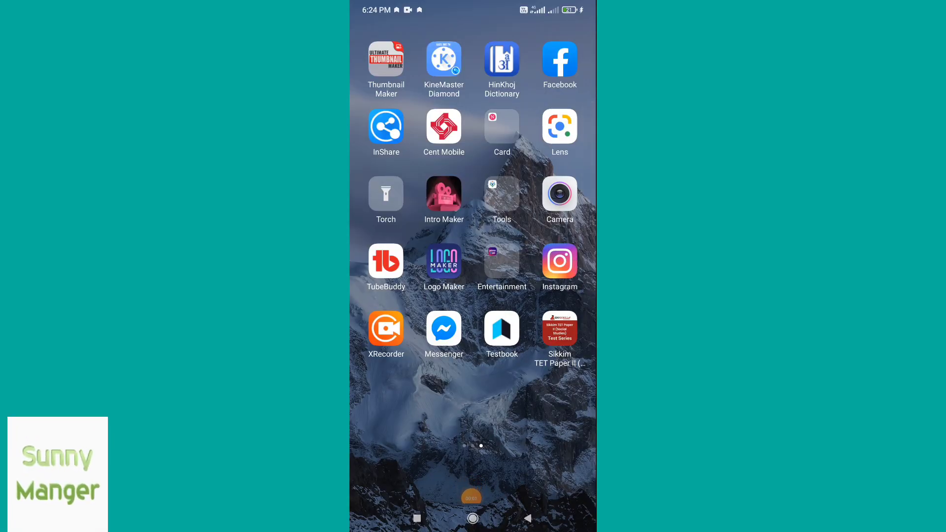
Launch Facebook from the home screen and bring up its main menu.
click(559, 63)
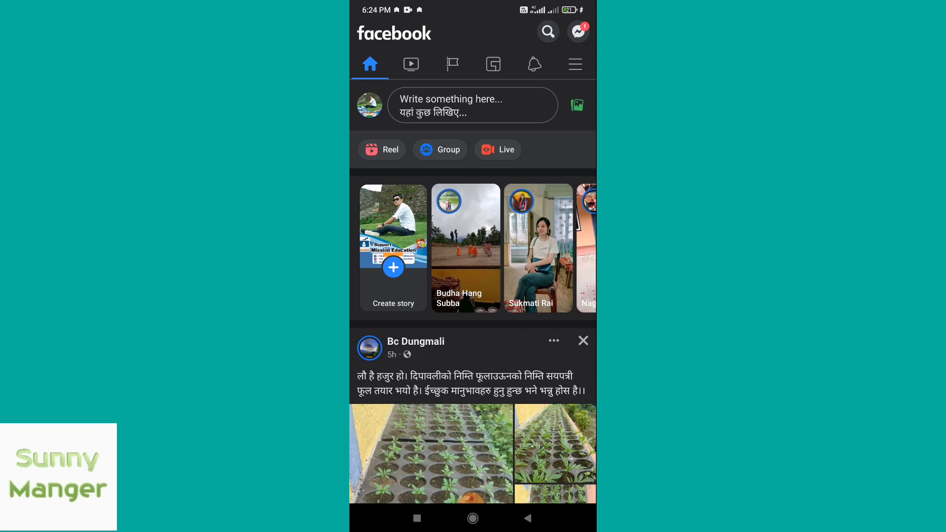
click(574, 64)
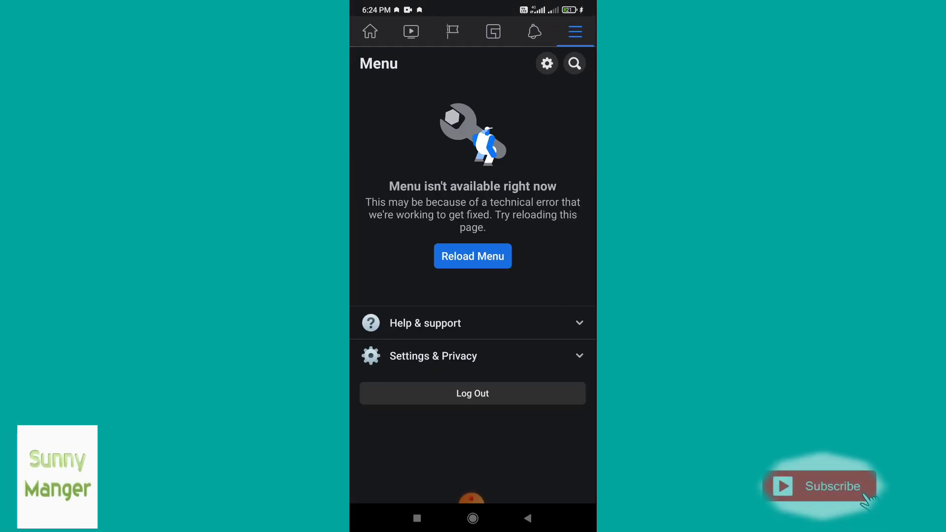
Reload the failed menu and switch the active profile to the vlog Page.
click(473, 256)
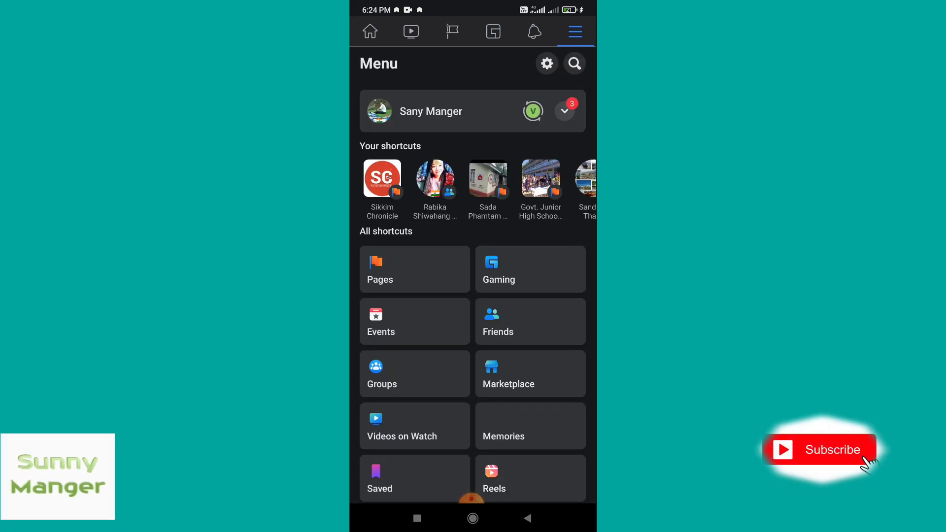
click(564, 110)
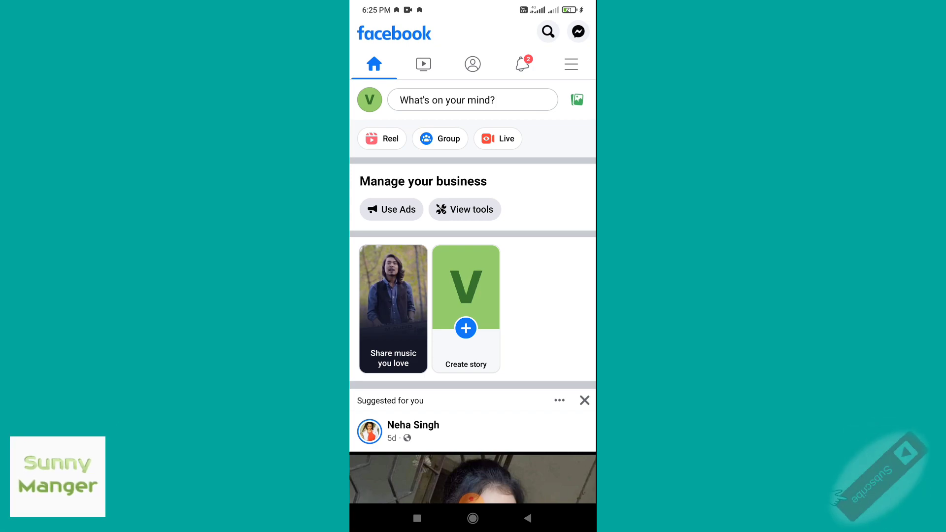
Open the vlog Page's Settings from the Settings & Privacy section of the menu.
click(570, 64)
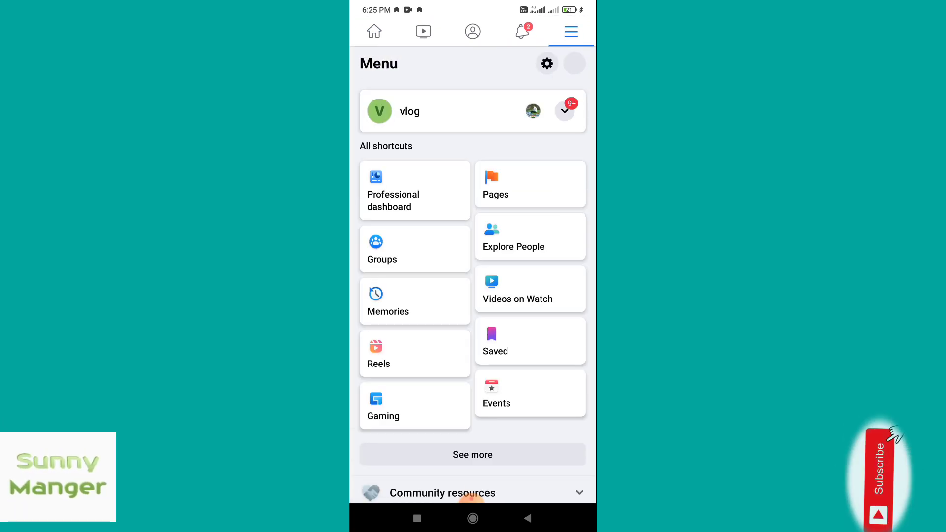
scroll(down, 3)
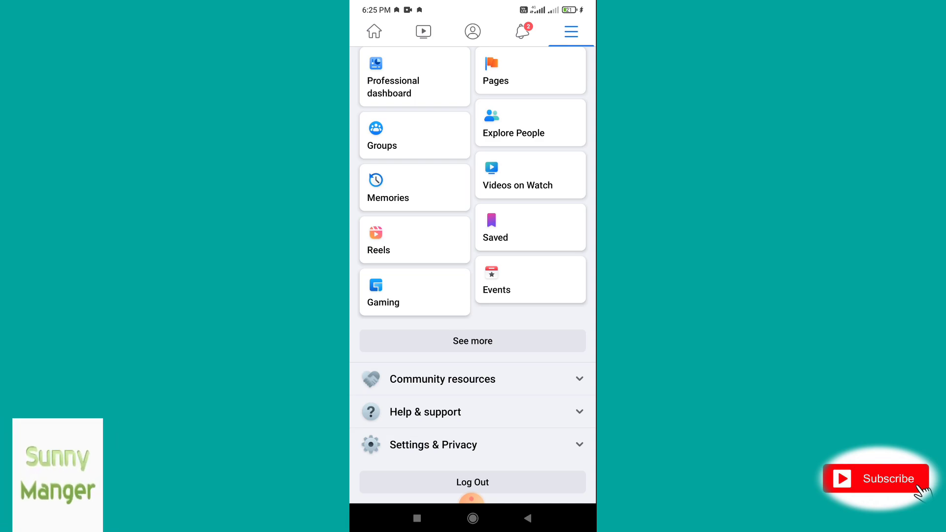
click(473, 445)
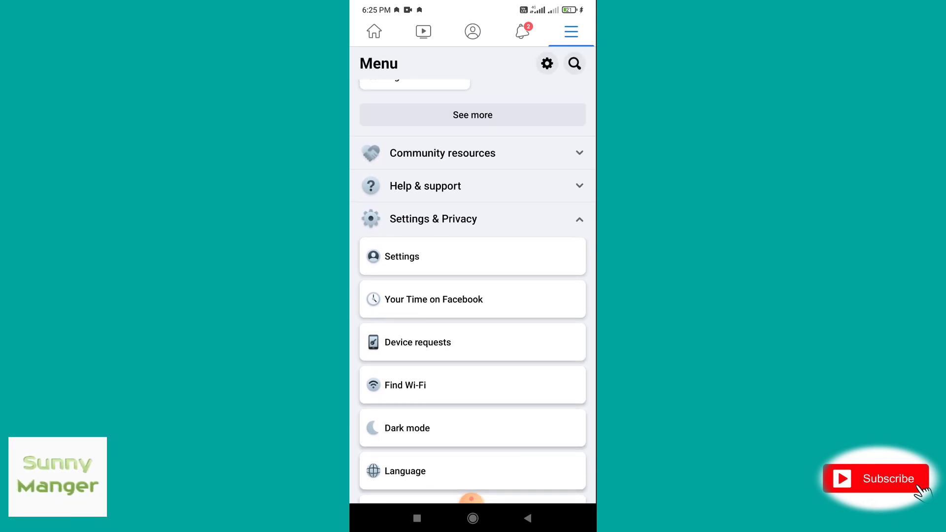
scroll(down, 3)
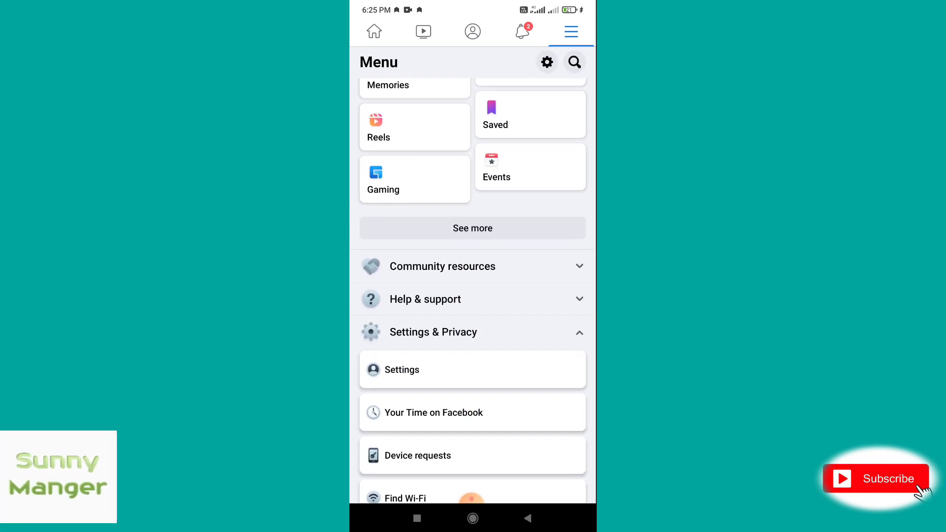
scroll(down, 3)
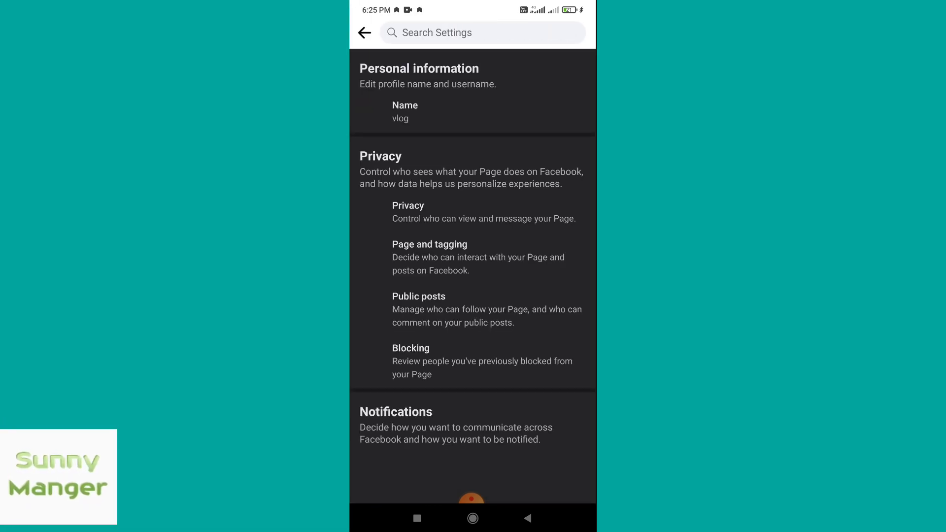
Scroll down to Facebook Page information and select Access and Control.
scroll(down, 3)
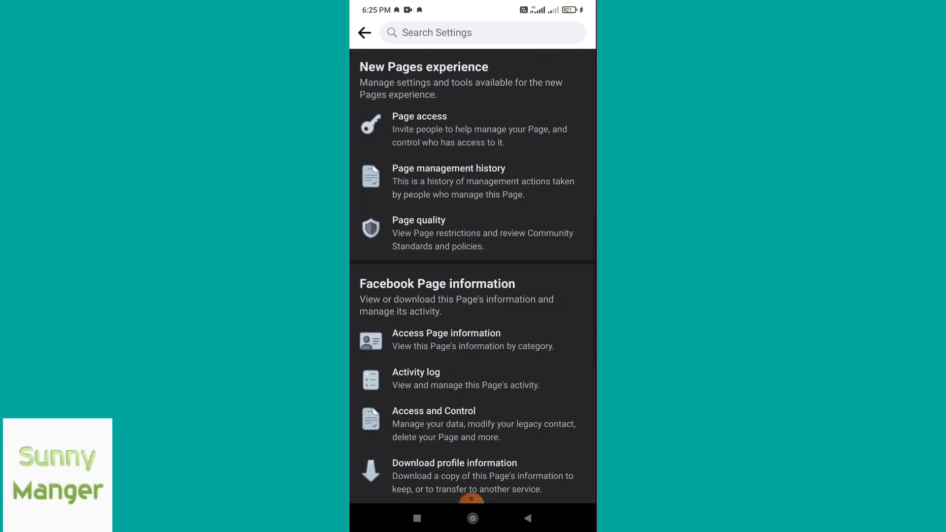
scroll(down, 3)
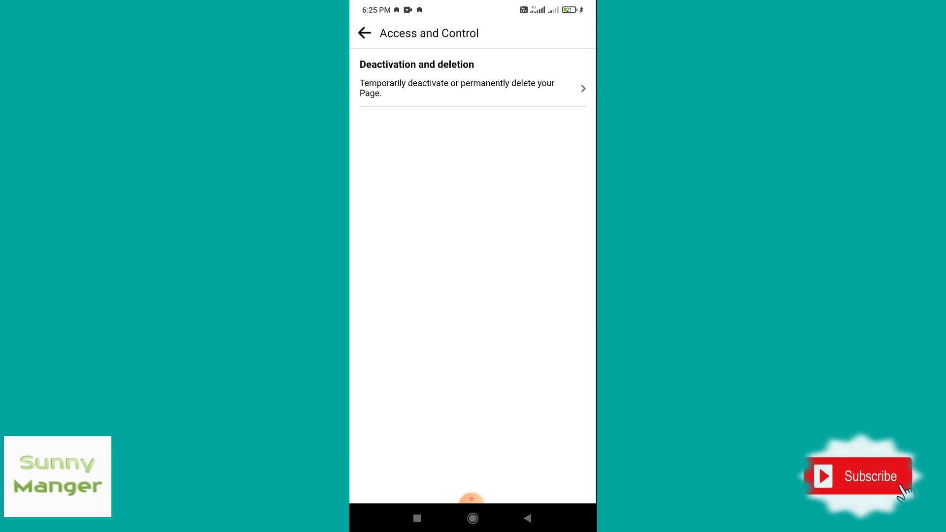
Under Deactivation and deletion, choose Delete Page and continue.
click(473, 88)
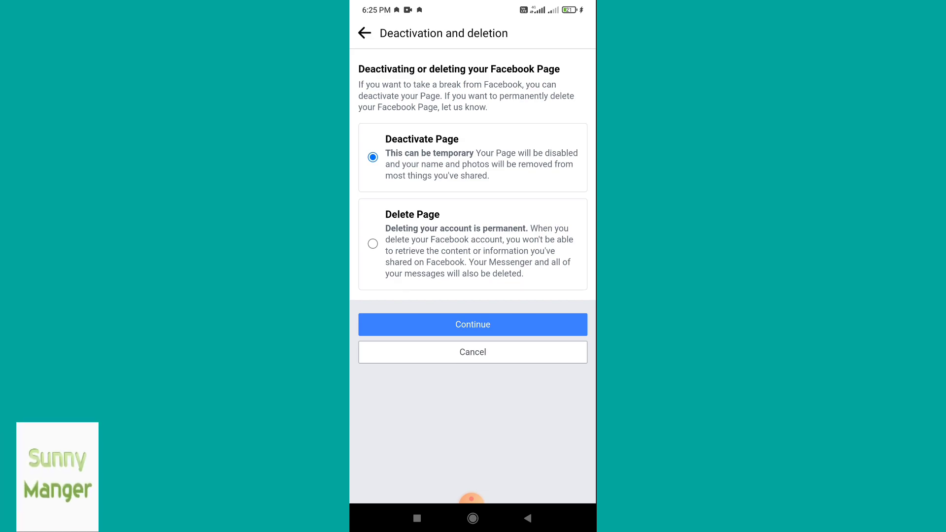
click(373, 244)
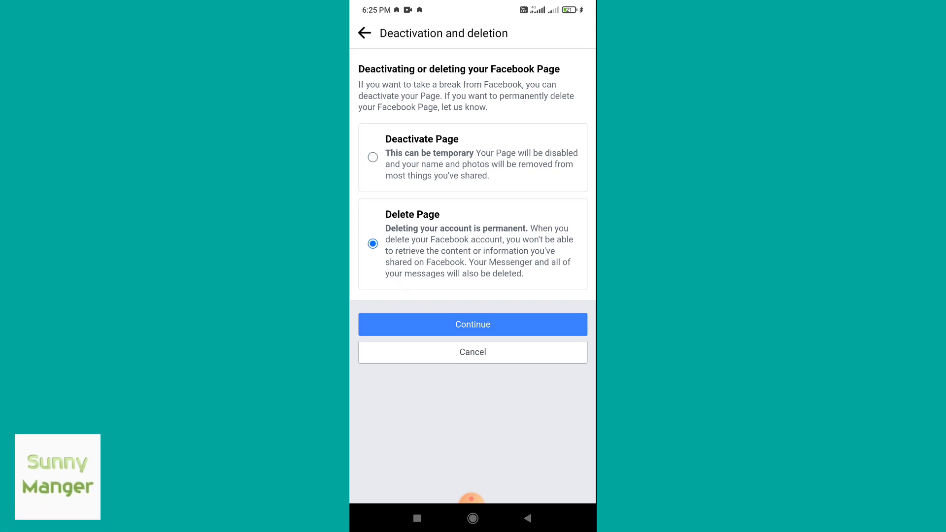
click(473, 325)
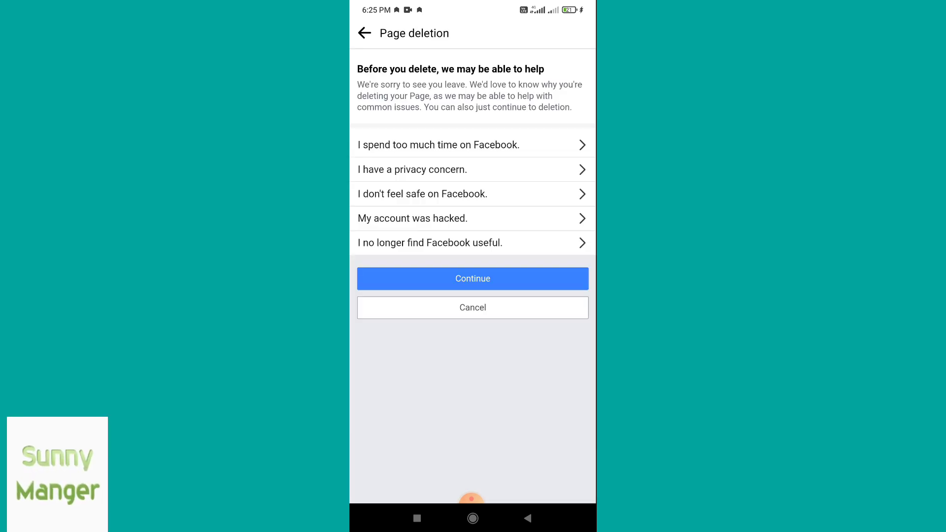
Give 'spending too much time' as the reason and pass the before-you-delete advice.
click(472, 278)
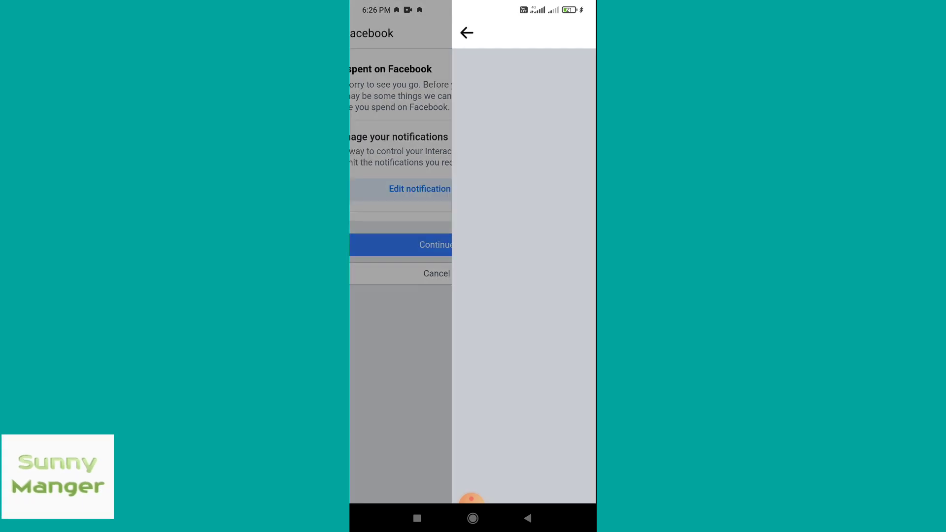
click(435, 244)
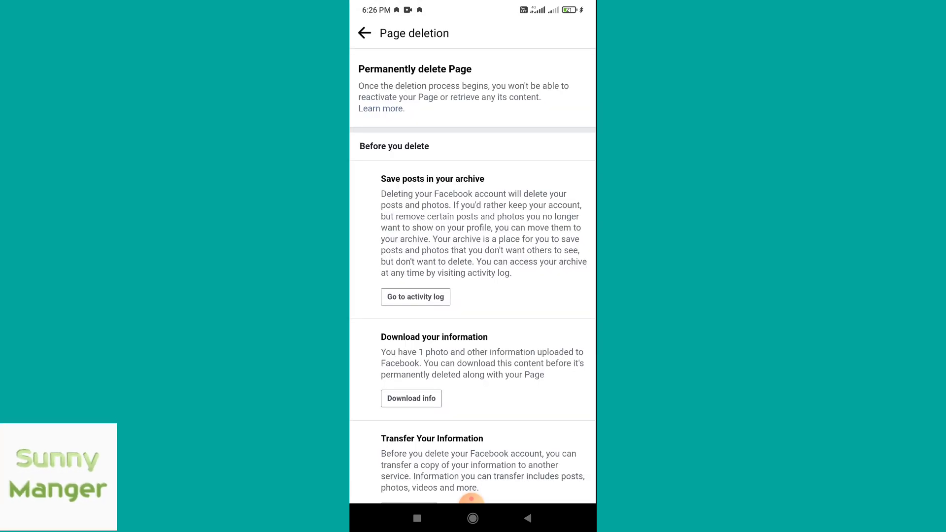
scroll(down, 3)
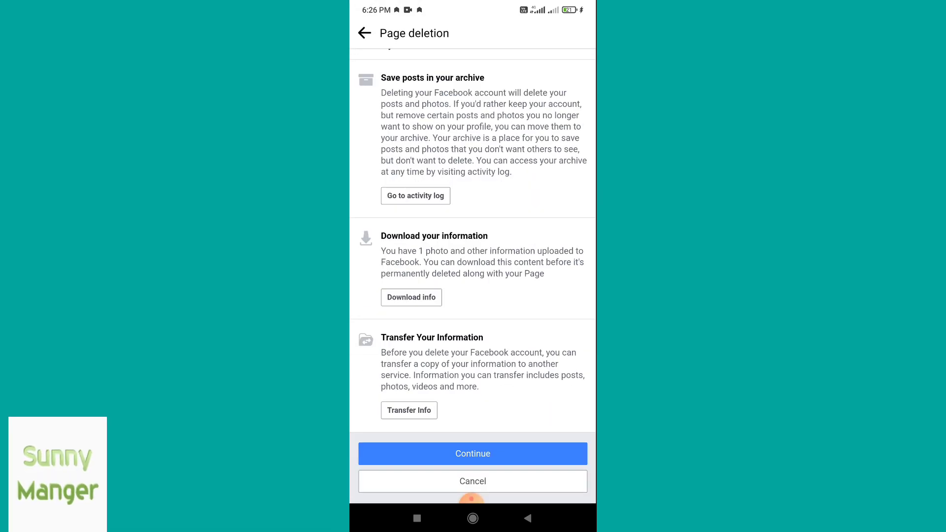
click(473, 453)
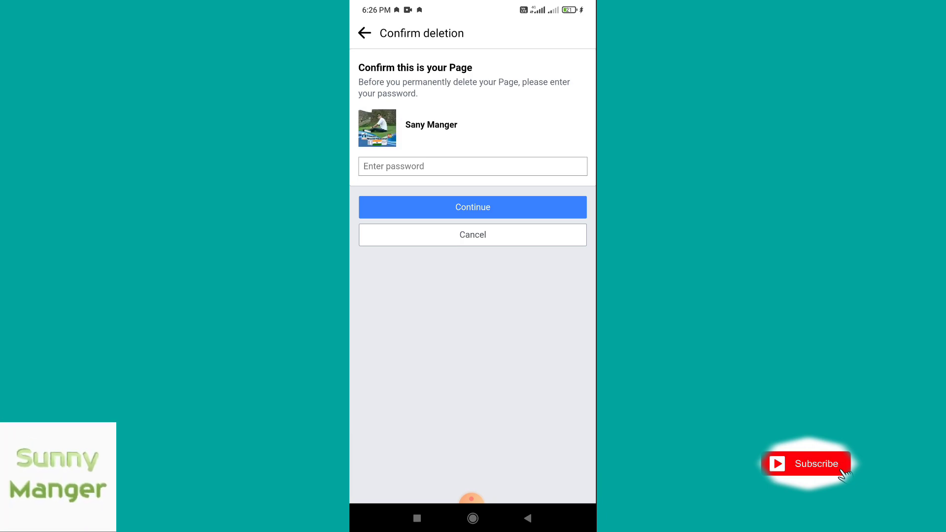
Enter the account password and submit it to confirm deleting the vlog Page.
click(472, 166)
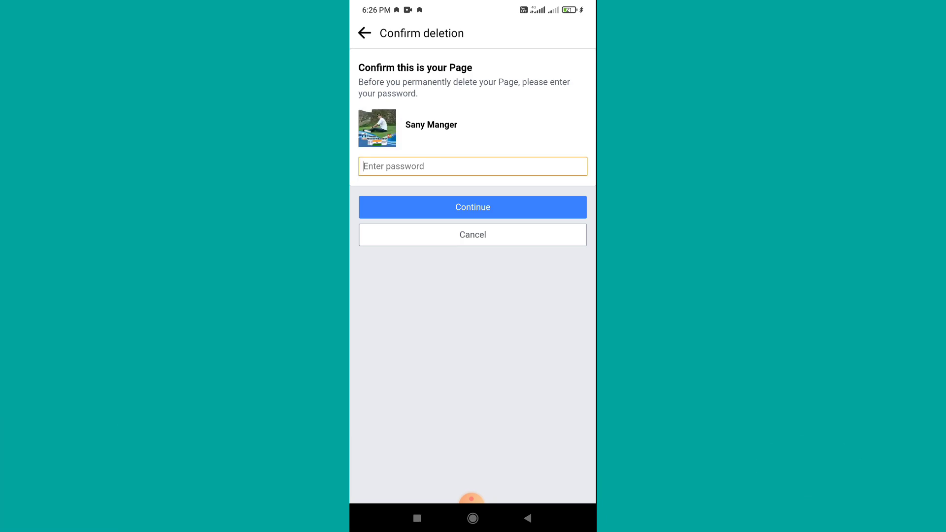
click(473, 166)
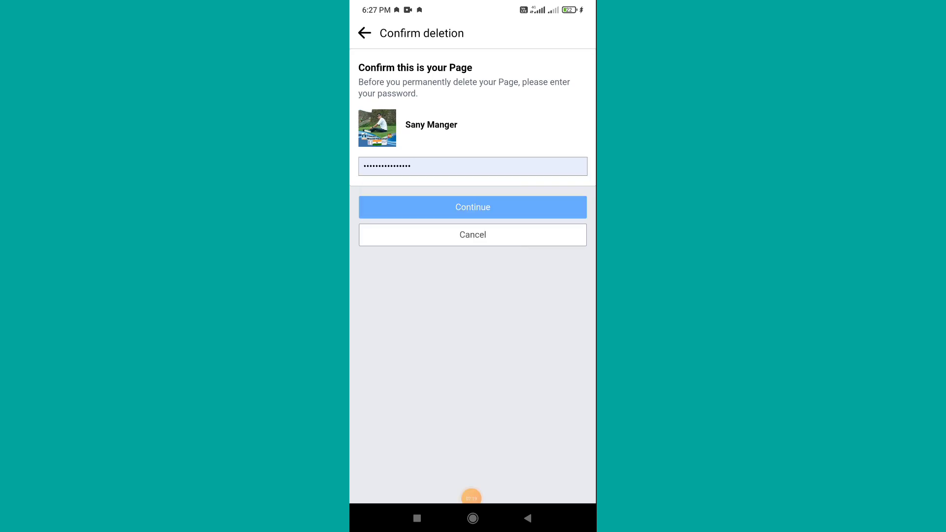
click(473, 207)
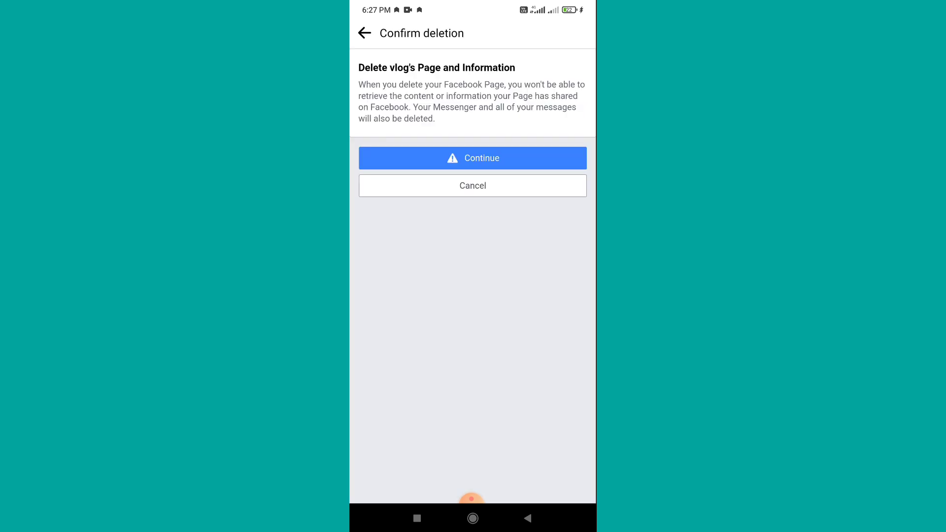
Accept the final warning and confirm Delete Page to remove vlog permanently.
click(472, 157)
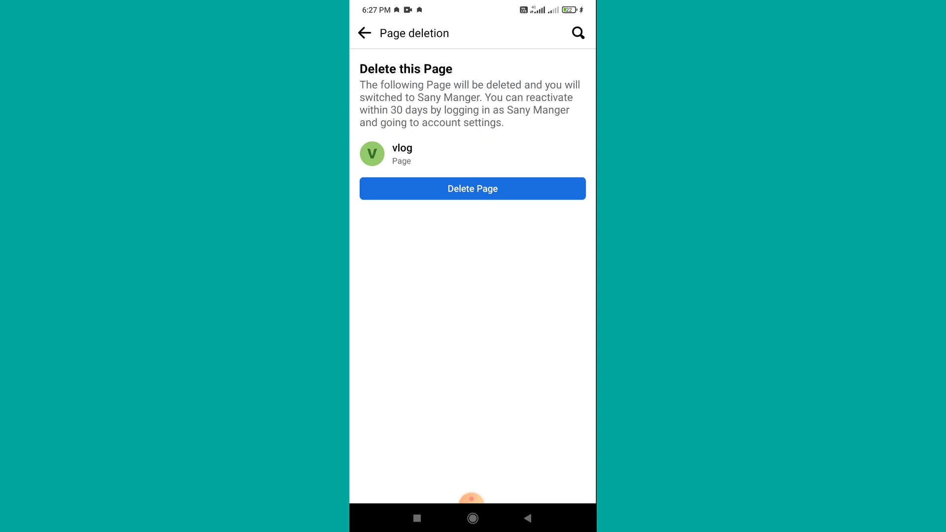
click(472, 188)
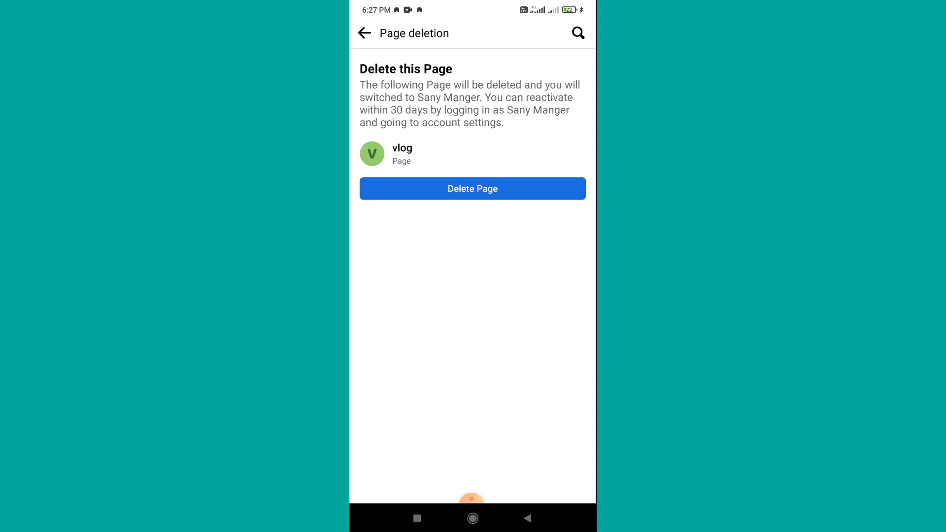
click(473, 189)
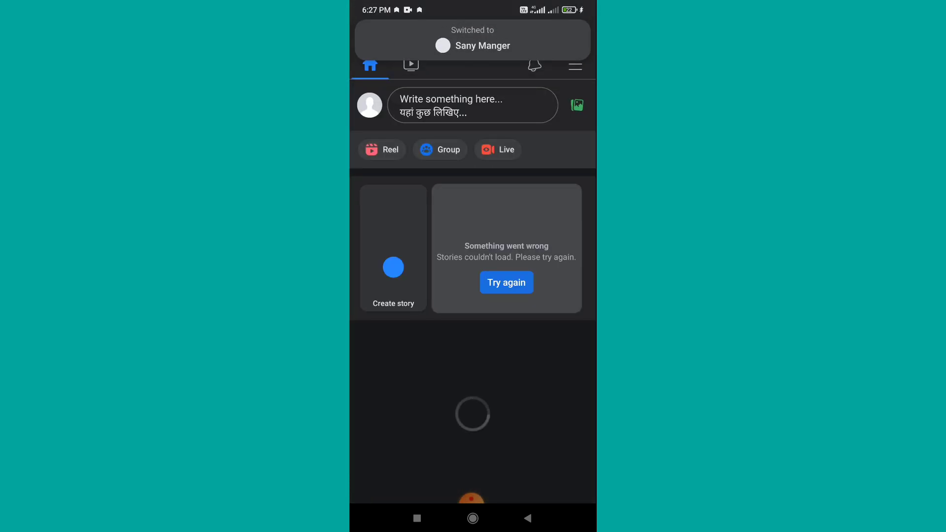